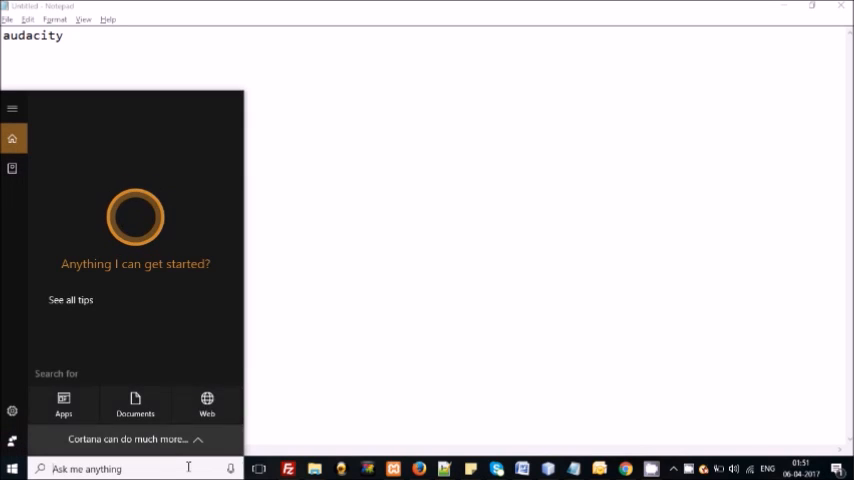
Search for 'auda' in Windows Start so Audacity appears as the best match
{"action": "type", "text": "auda"}
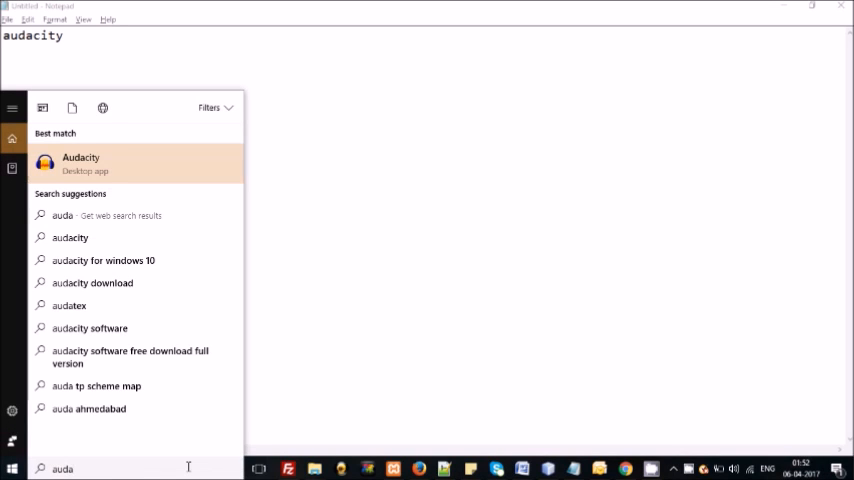
{"action": "mouse_move", "coordinate": [92, 284]}
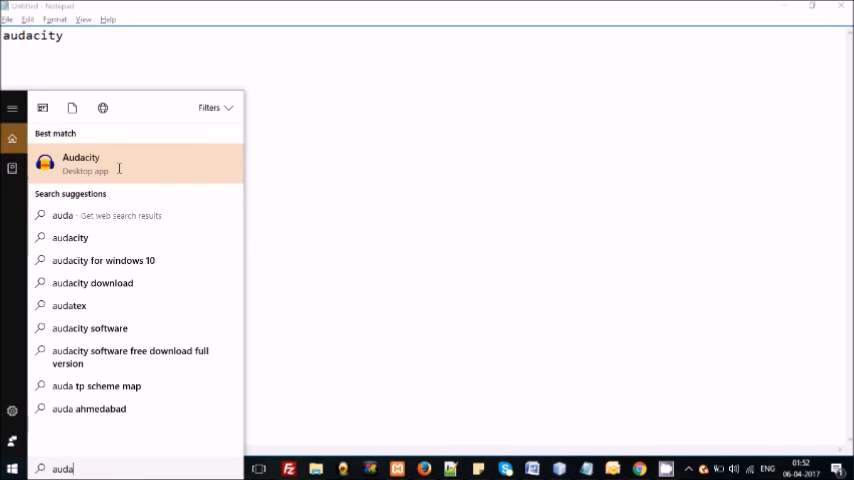
Launch Audacity with the stereo song loaded as a single track
{"action": "left_click", "coordinate": [80, 164]}
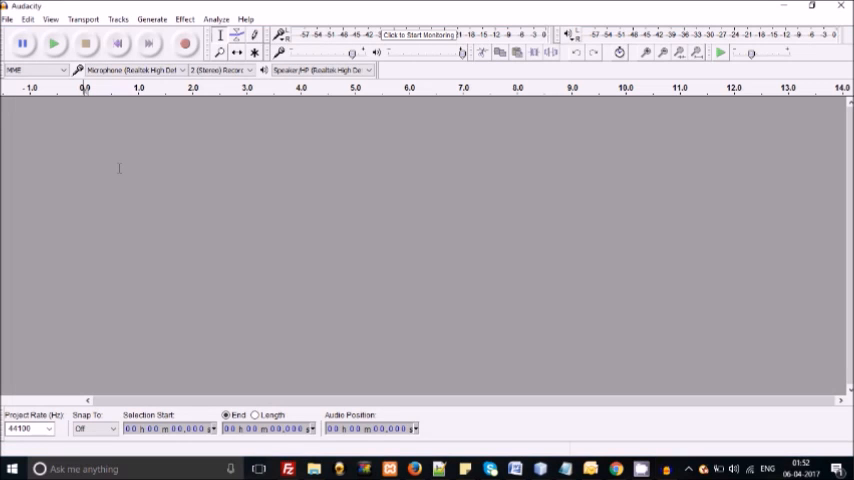
{"action": "left_click", "coordinate": [8, 20]}
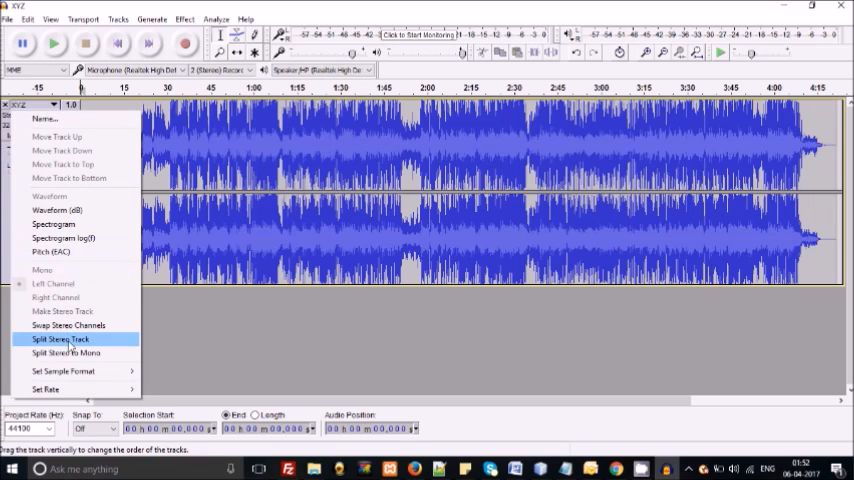
Split the stereo track into two mono tracks and invert one of them
{"action": "left_click", "coordinate": [58, 340]}
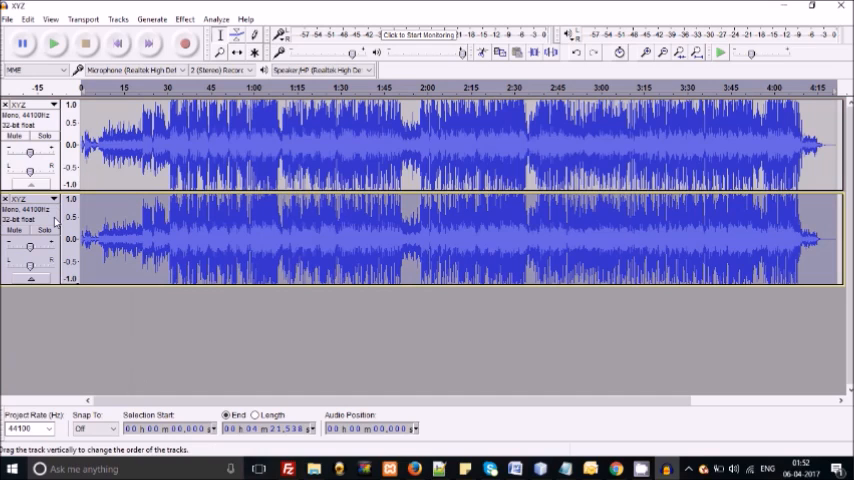
{"action": "left_click", "coordinate": [184, 18]}
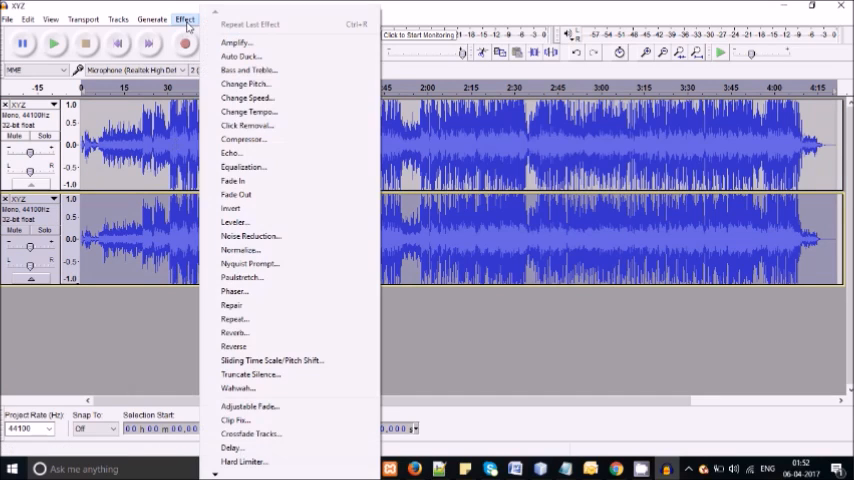
{"action": "left_click", "coordinate": [232, 208]}
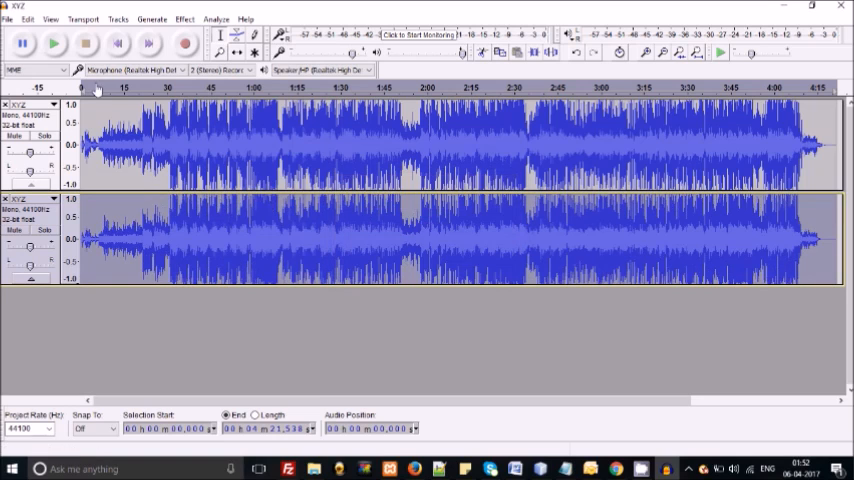
{"action": "left_click", "coordinate": [12, 18]}
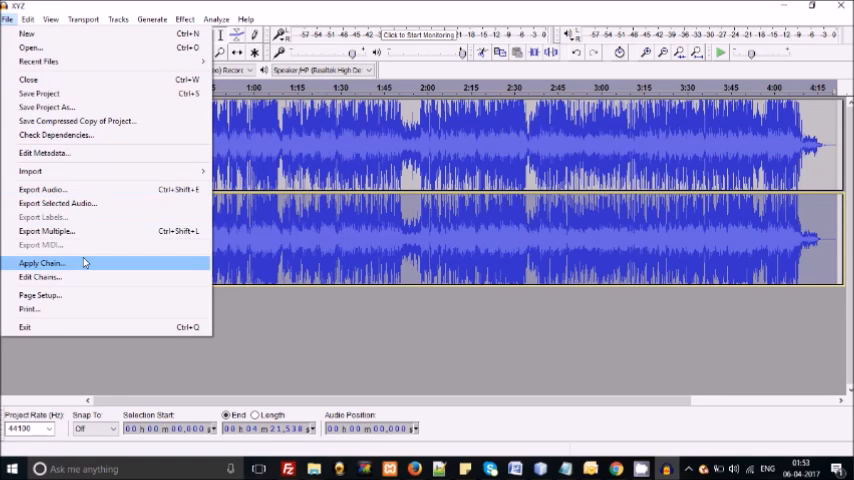
Export the project as a 16-bit PCM WAV file, accepting the mono mixdown and metadata dialogs
{"action": "left_click", "coordinate": [40, 188]}
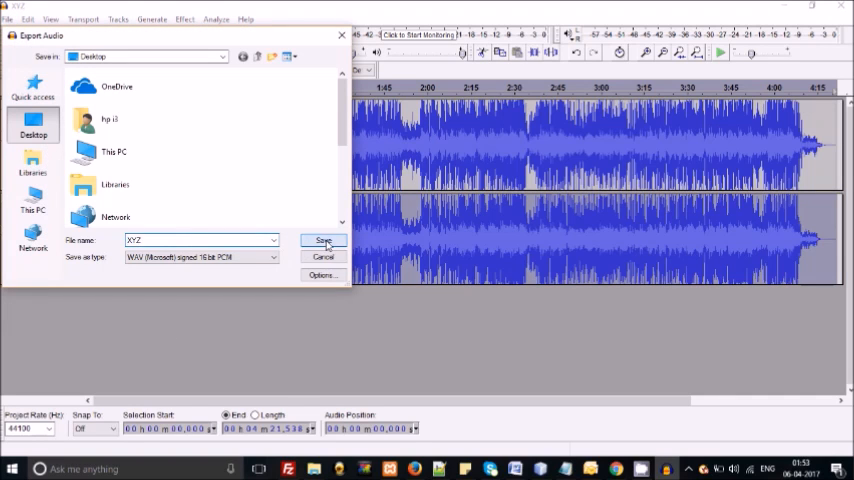
{"action": "left_click", "coordinate": [324, 240]}
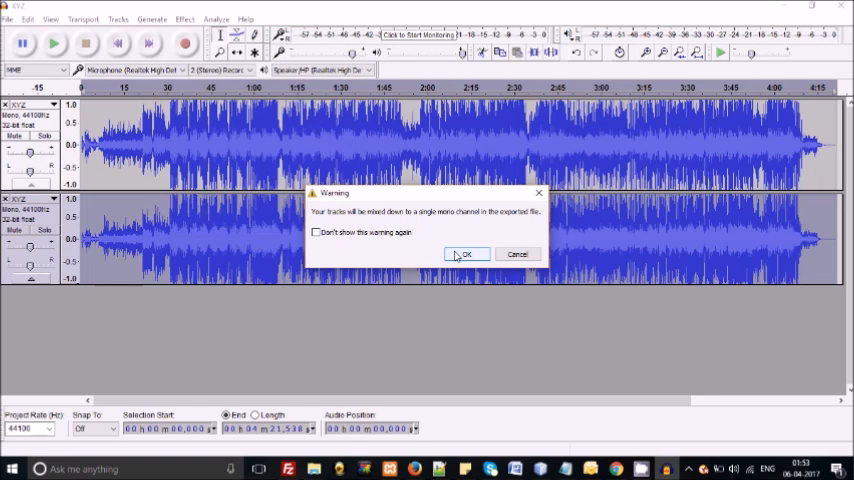
{"action": "left_click", "coordinate": [468, 254]}
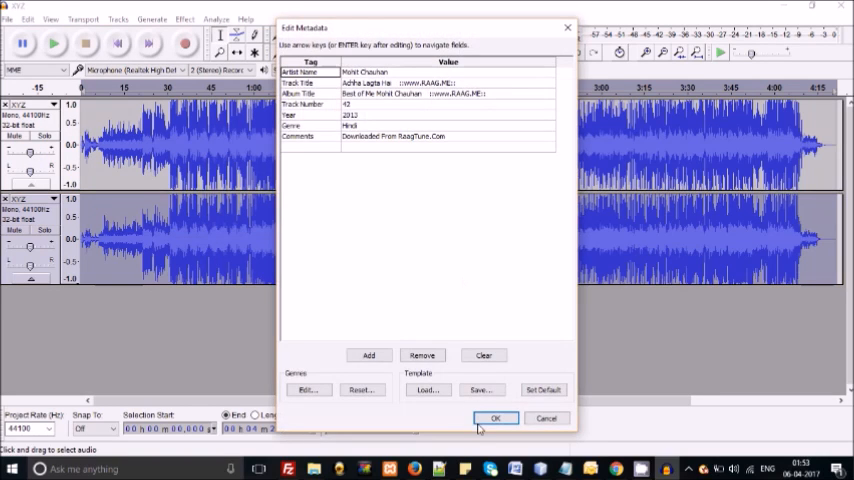
{"action": "left_click", "coordinate": [496, 418]}
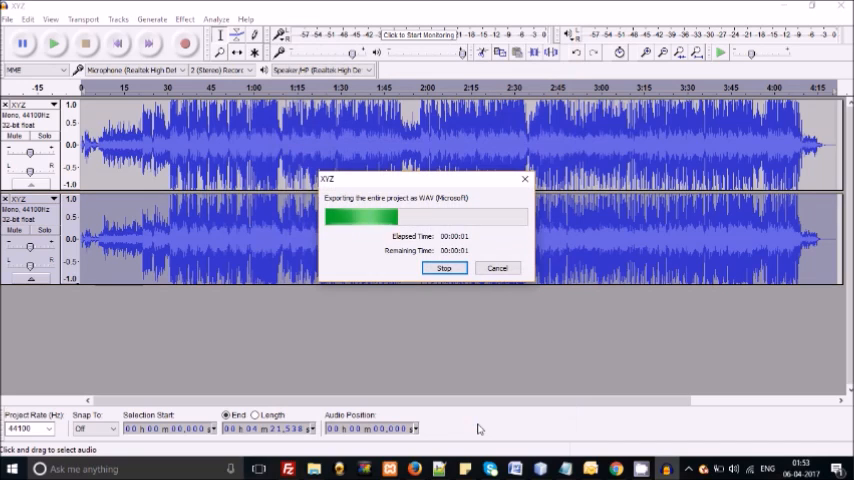